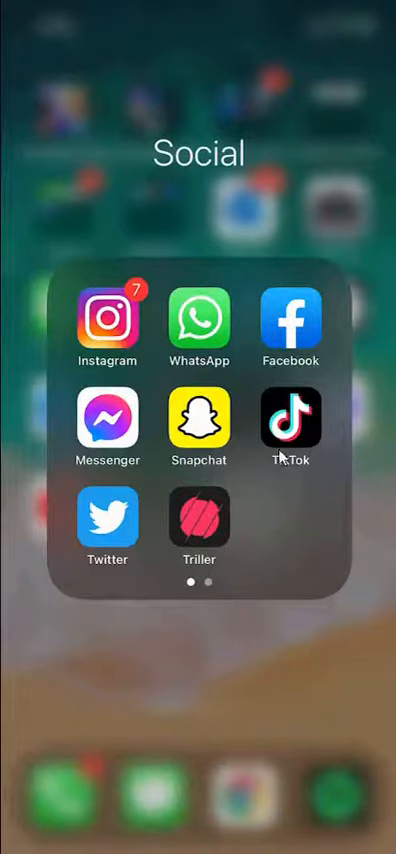
Launch TikTok from the Social folder.
left_click(292, 424)
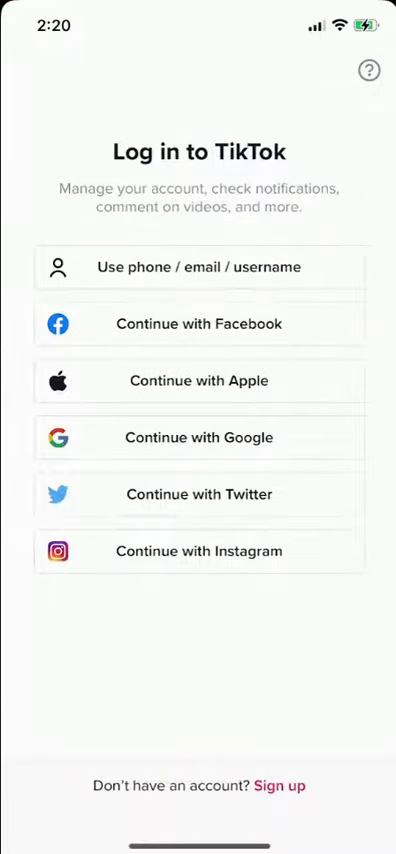
mouse_move(178, 168)
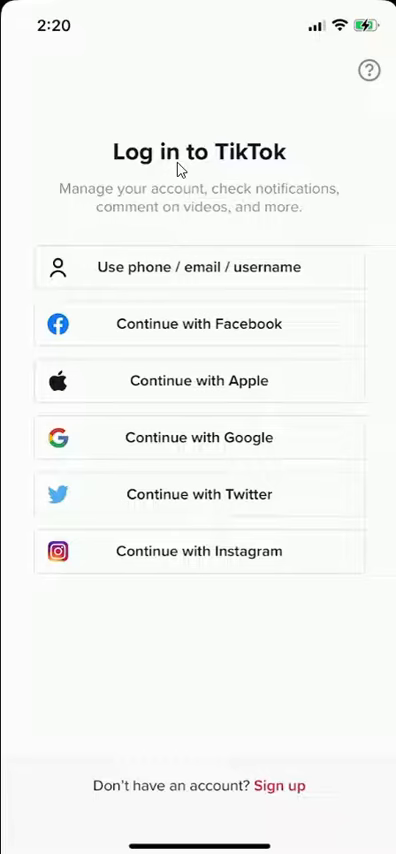
mouse_move(226, 296)
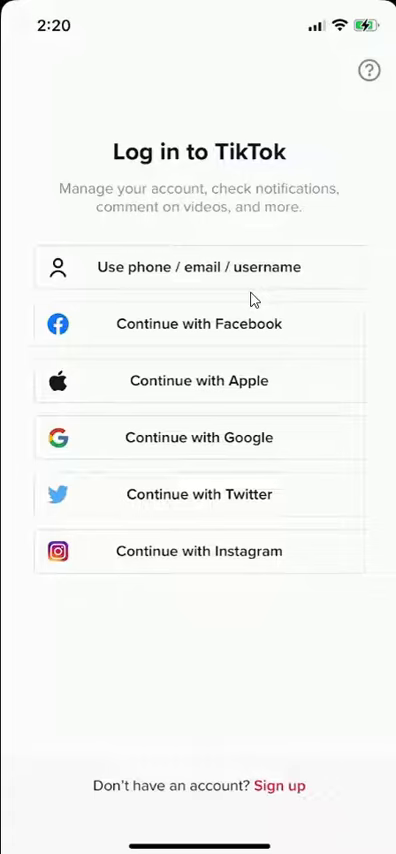
mouse_move(252, 430)
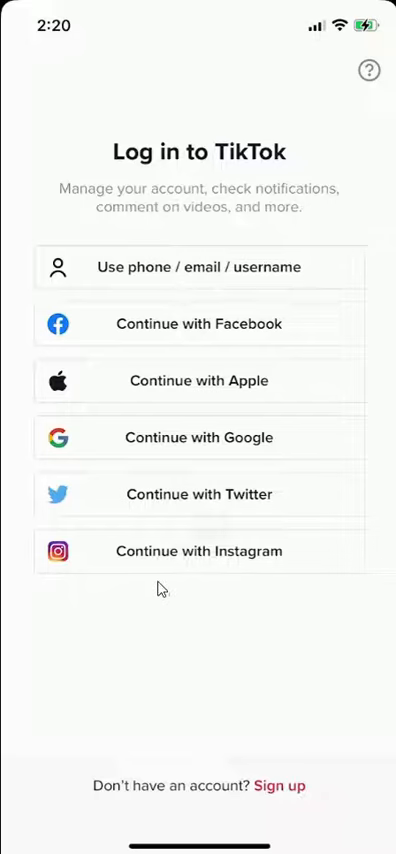
mouse_move(44, 350)
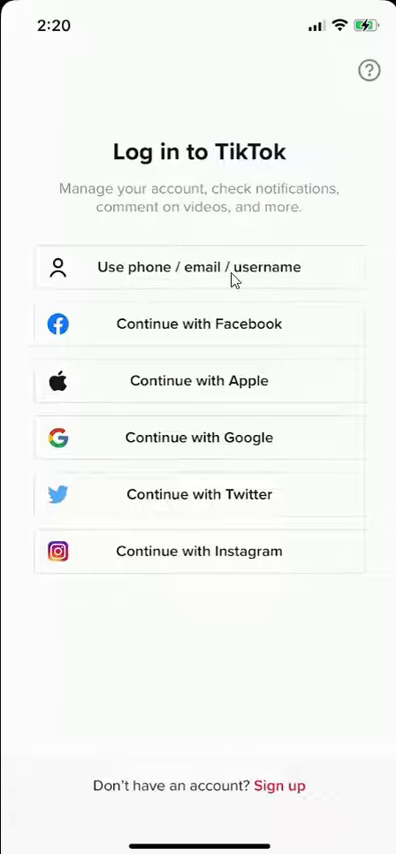
mouse_move(192, 232)
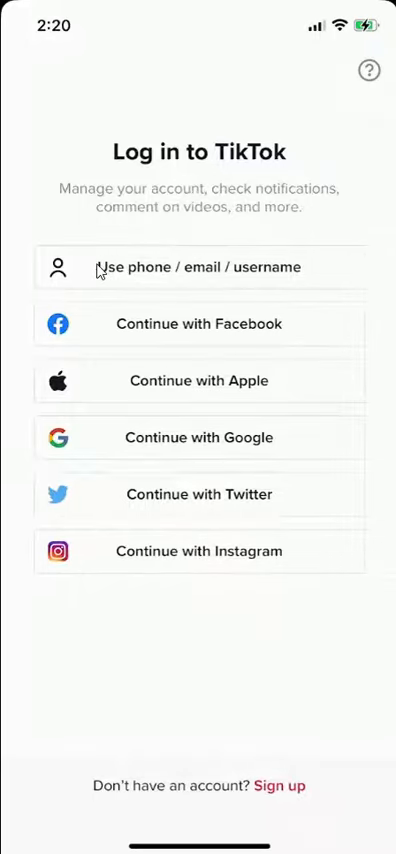
Choose the 'Use phone / email / username' login option.
left_click(198, 268)
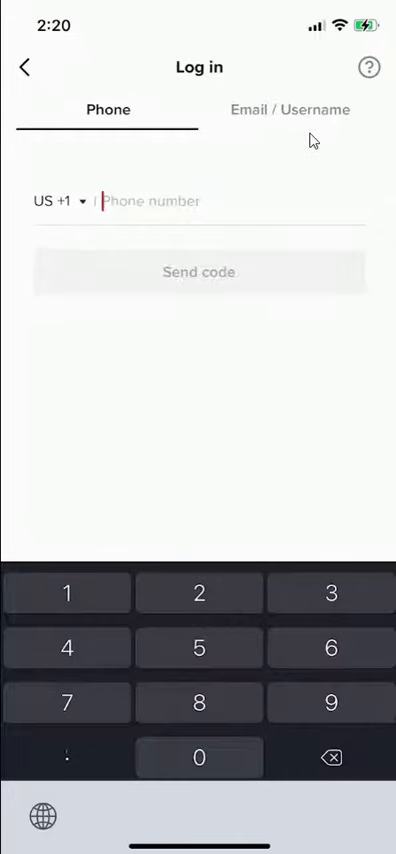
Enter username 'jk' and the password on the Email / Username form and submit the login.
left_click(288, 110)
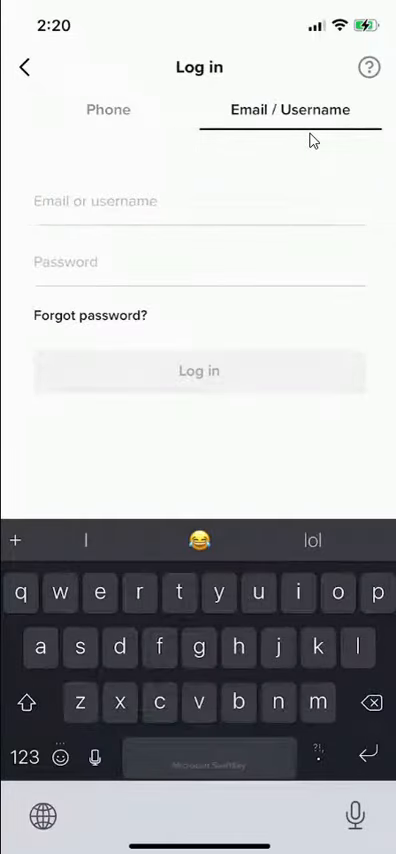
type("jkahindo10")
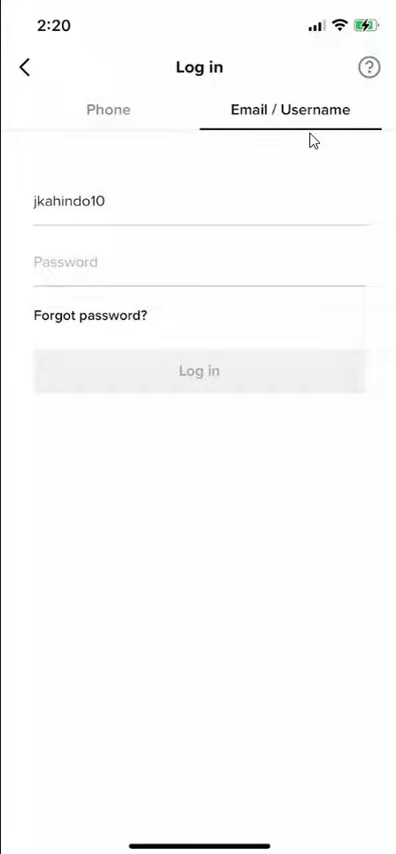
left_click(200, 262)
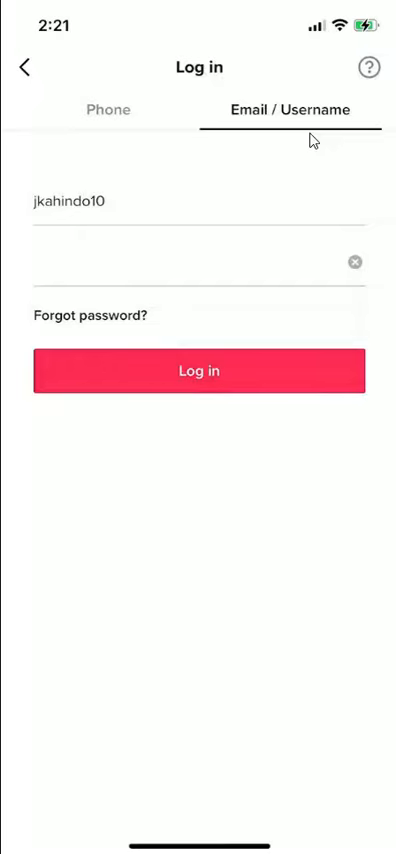
left_click(198, 370)
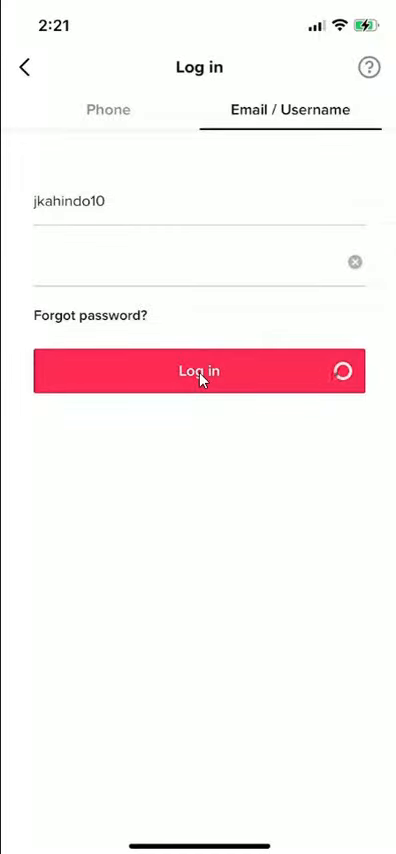
left_click(198, 372)
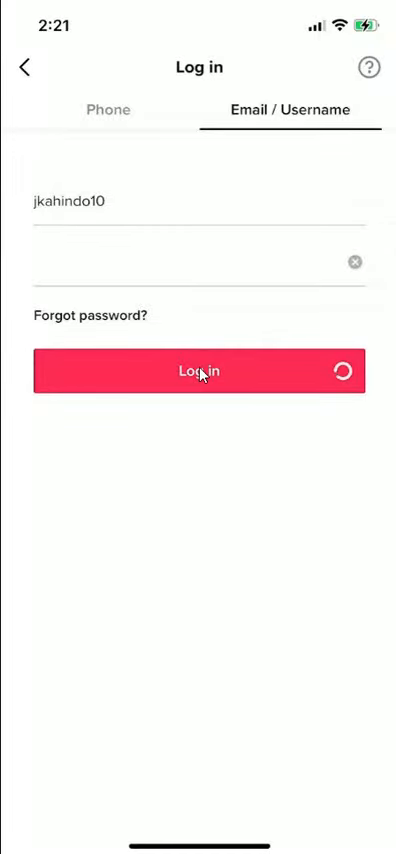